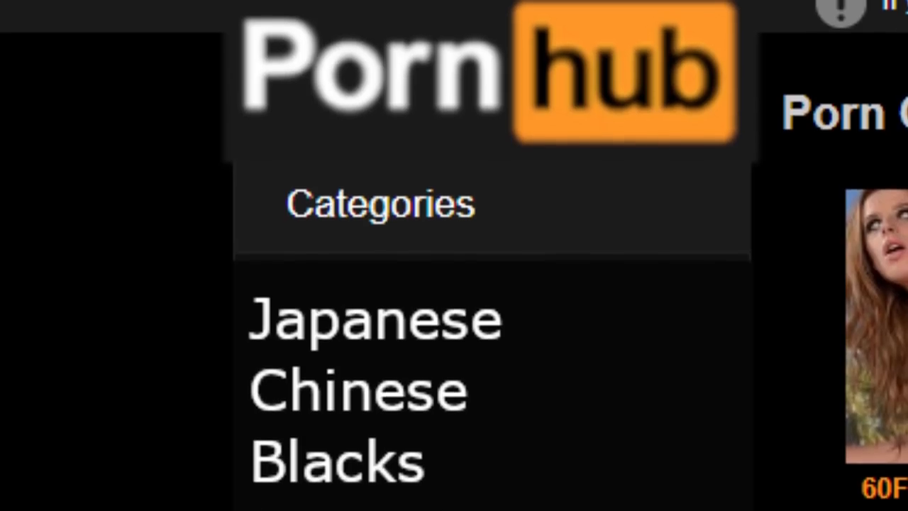
pyautogui.scroll(-3)
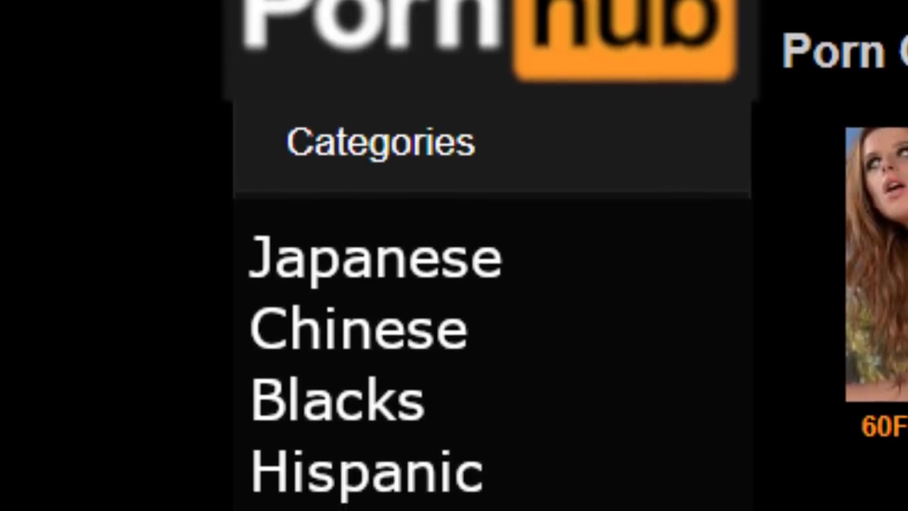
pyautogui.scroll(-3)
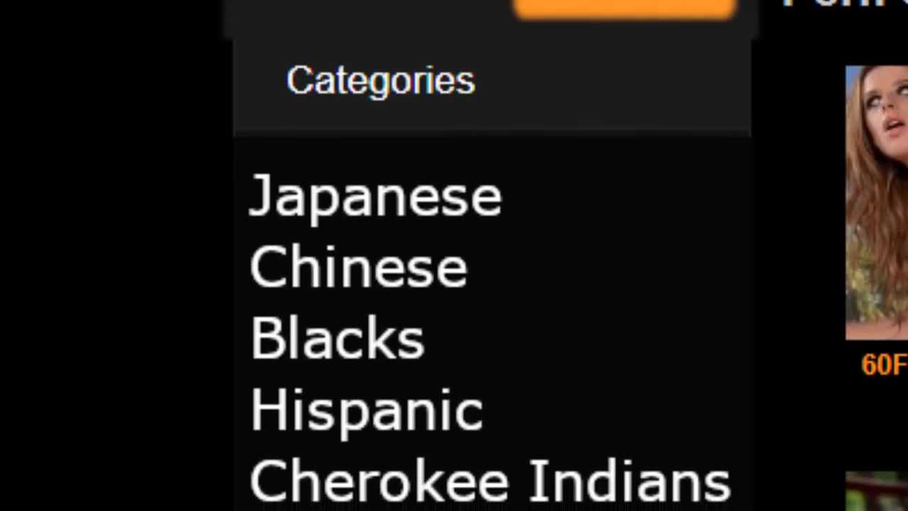
pyautogui.scroll(-3)
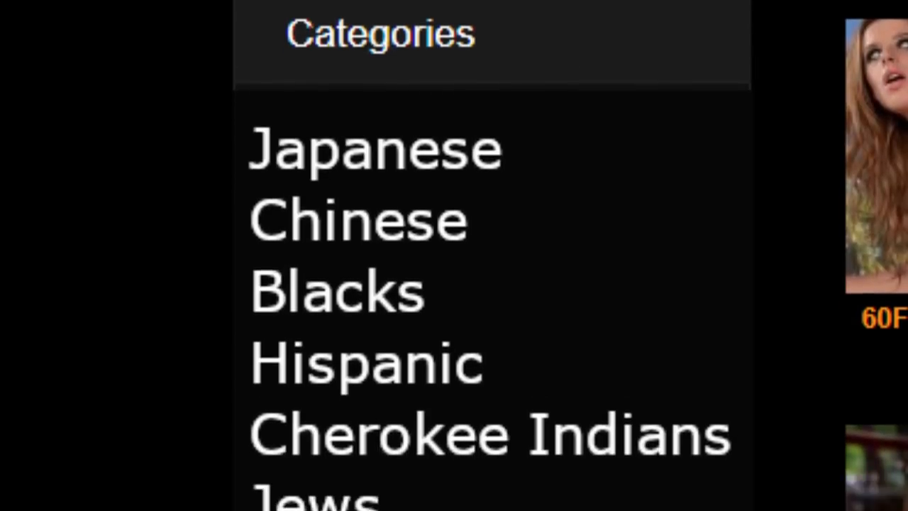
pyautogui.scroll(-3)
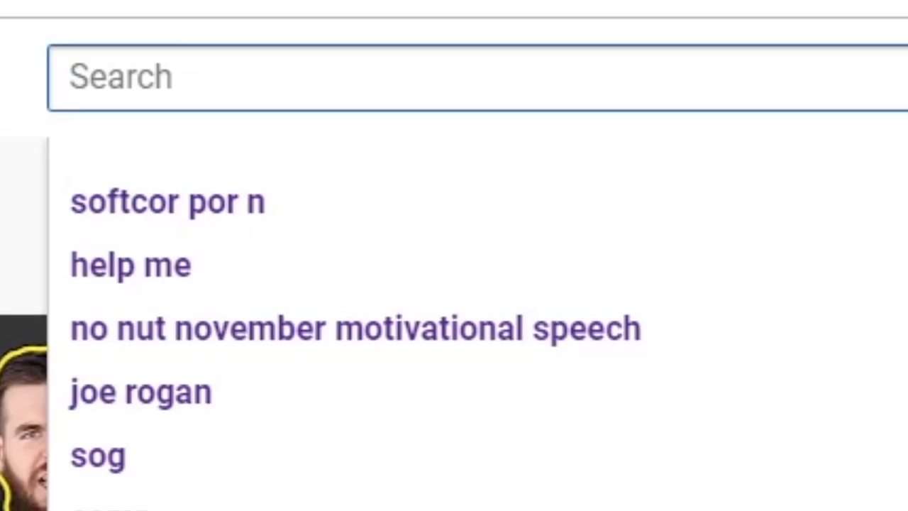
pyautogui.write('dry hump')
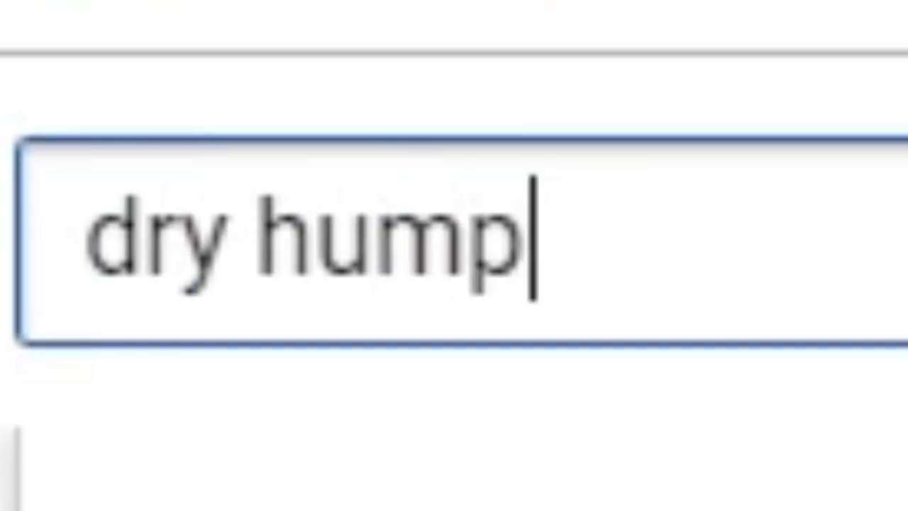
pyautogui.write('trap')
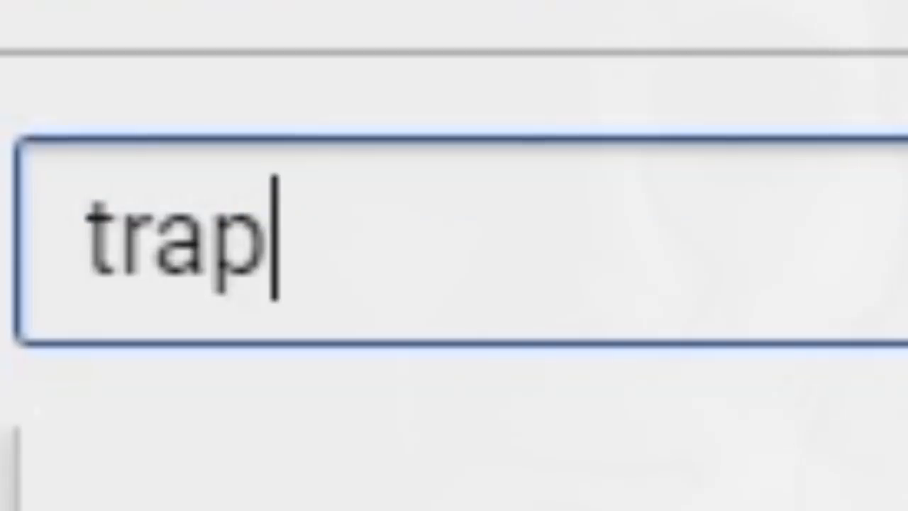